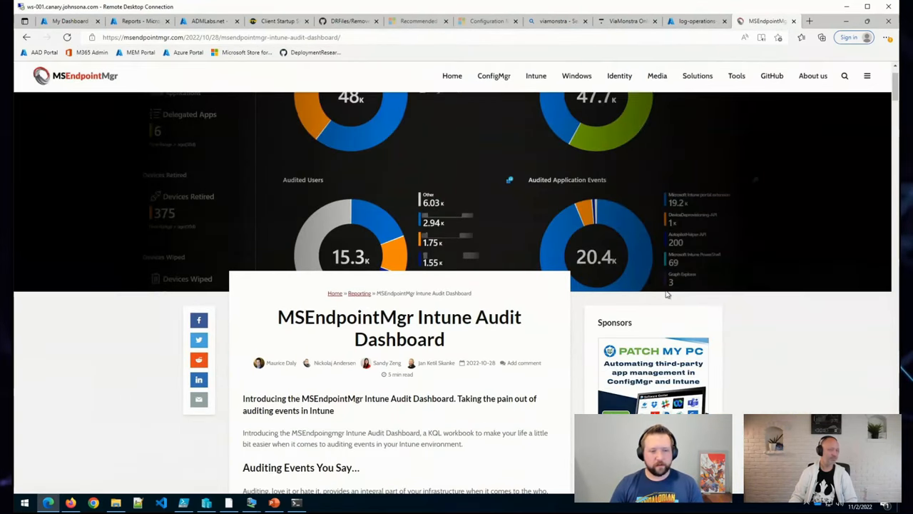
- Scroll the blog post past Auditing Events, Audit Logs, Diagnostic Settings and KQL to the Intune Audit Dashboard heading
scroll(down, 3)
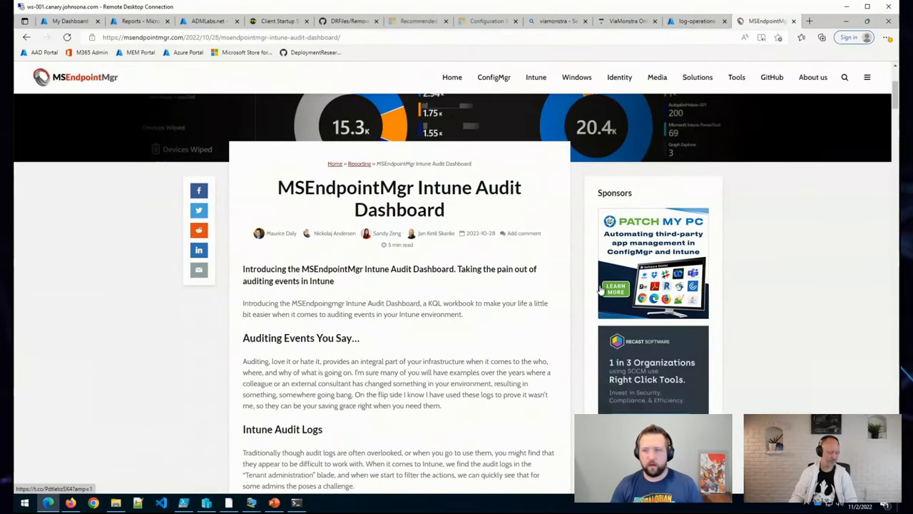
scroll(down, 3)
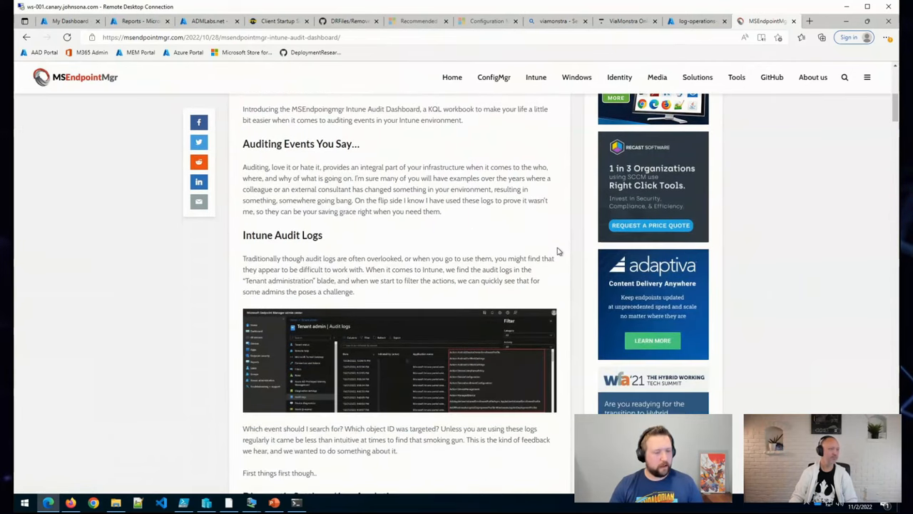
scroll(down, 3)
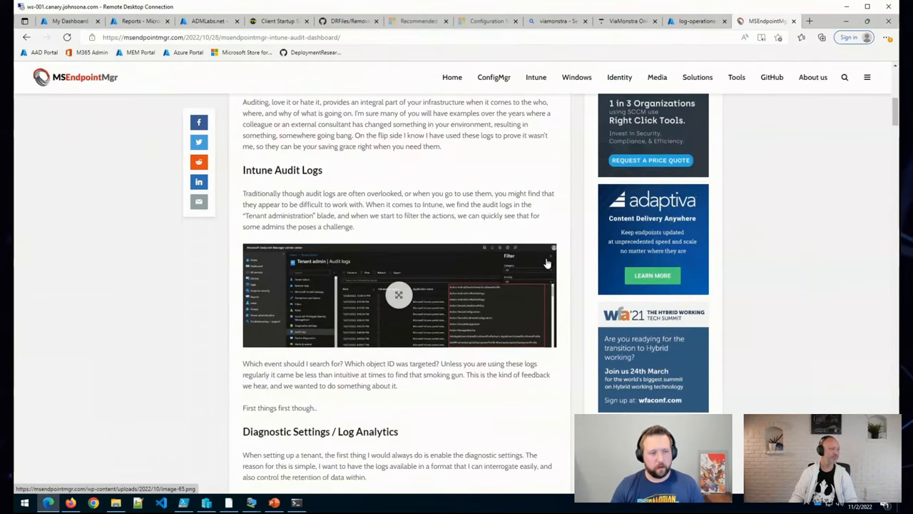
scroll(down, 3)
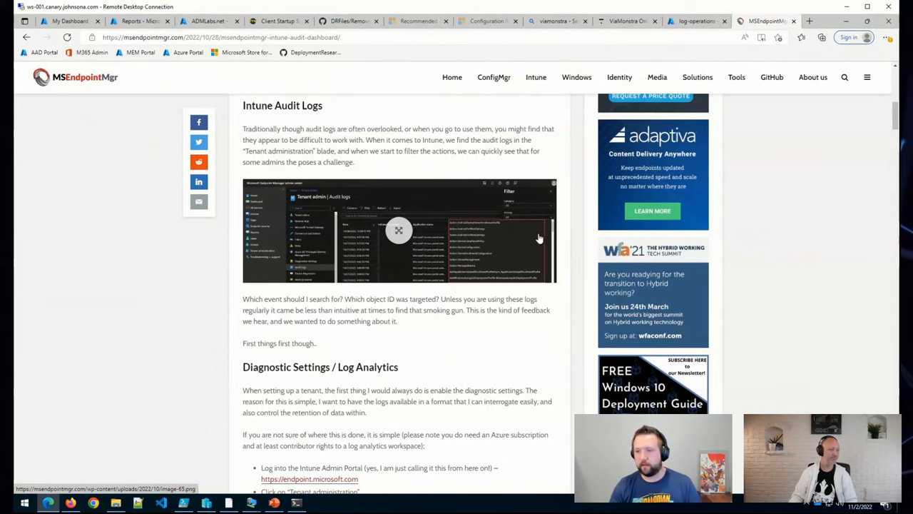
scroll(down, 3)
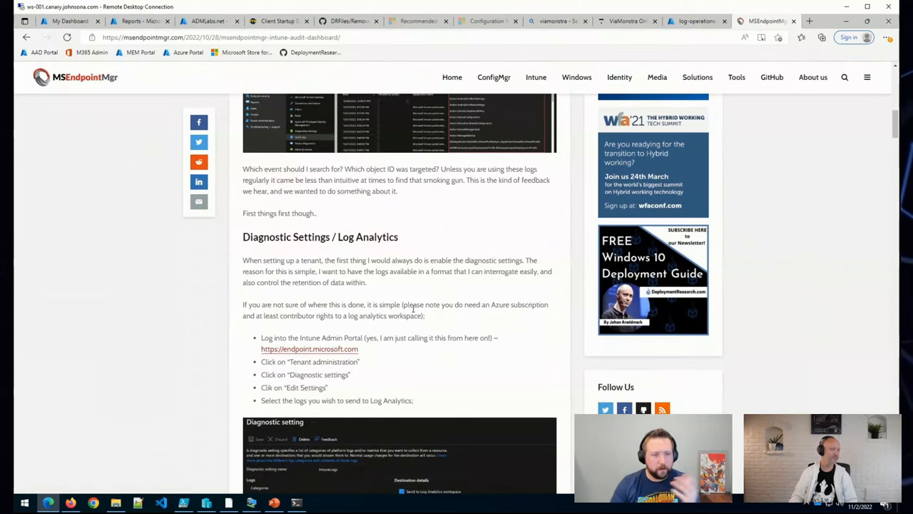
scroll(down, 3)
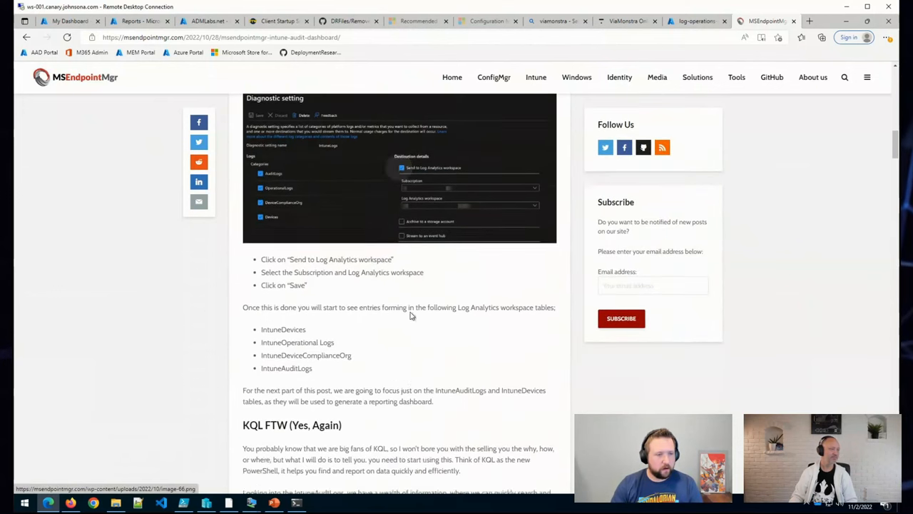
scroll(down, 3)
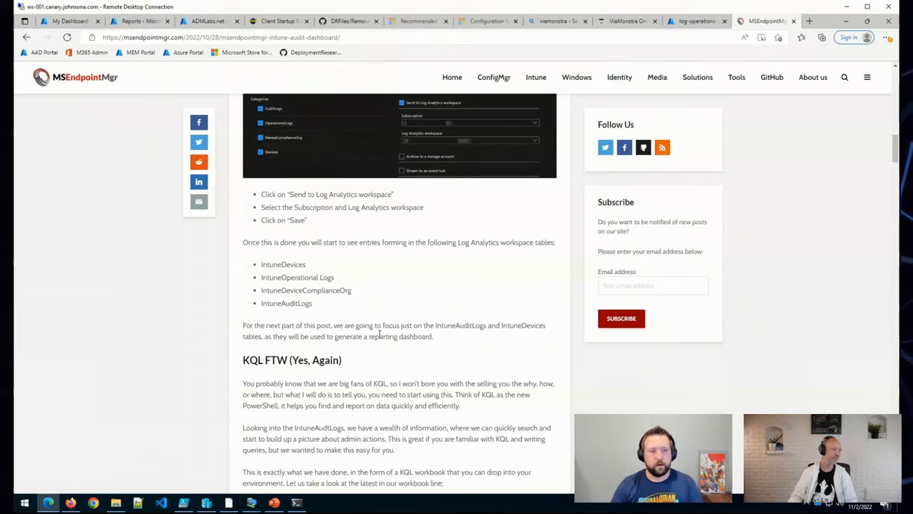
mouse_move(365, 357)
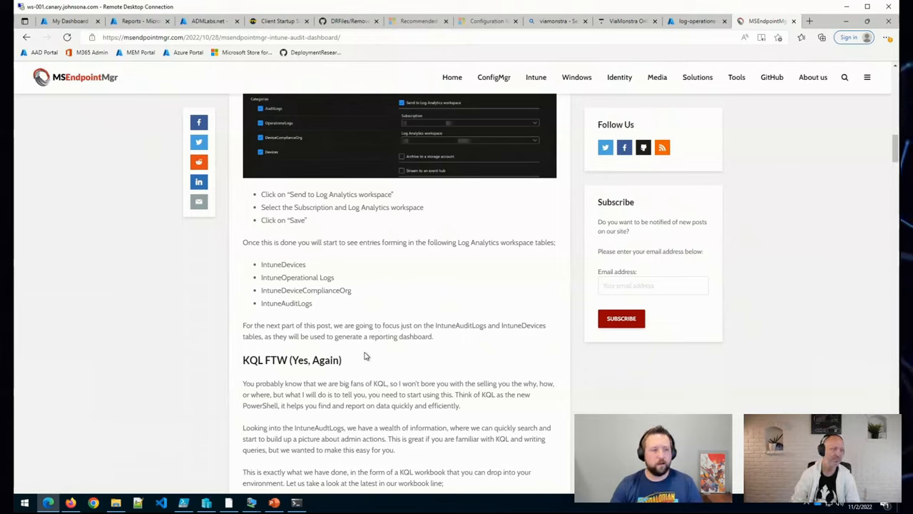
mouse_move(436, 221)
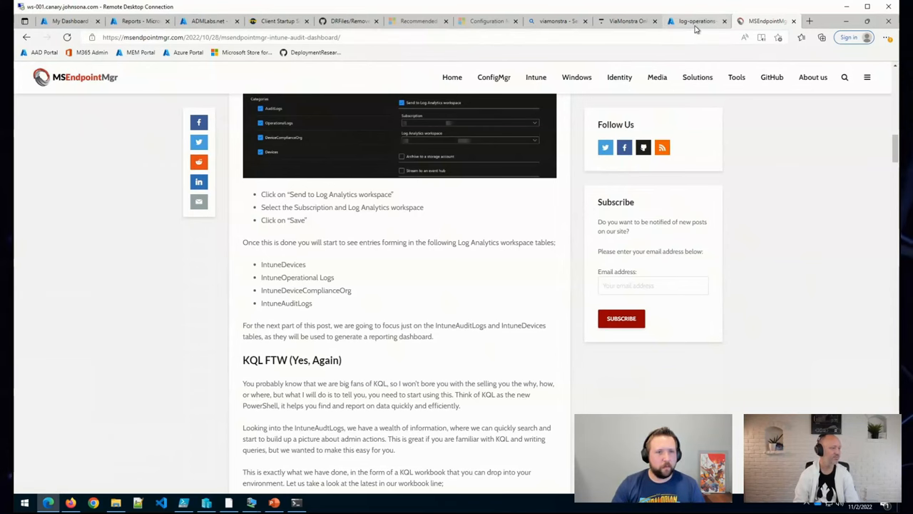
scroll(down, 3)
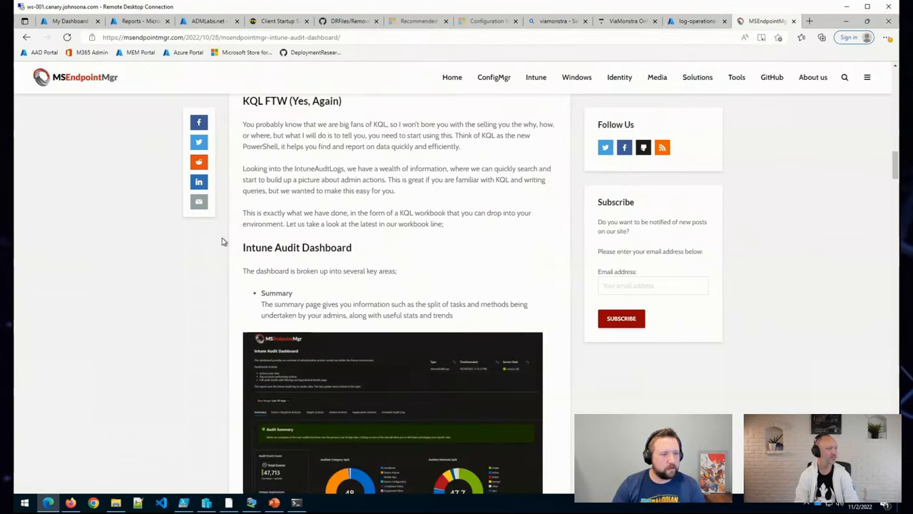
mouse_move(139, 22)
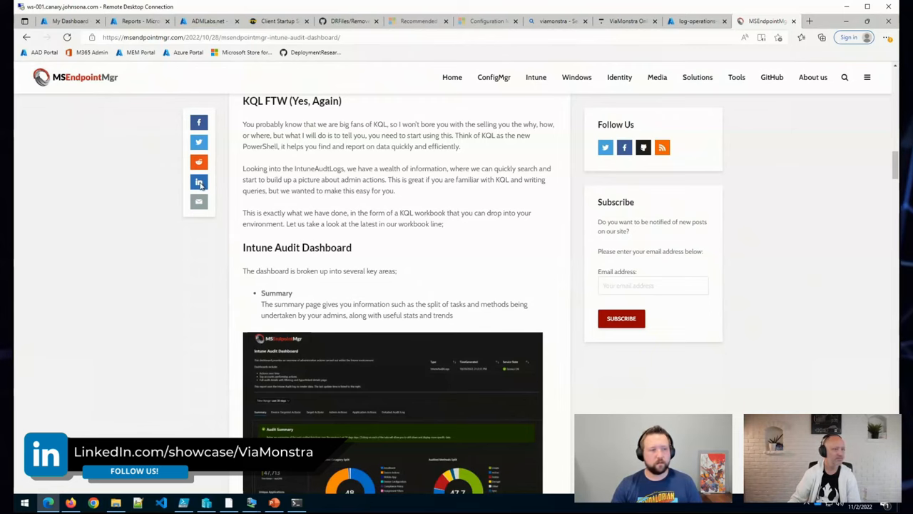
mouse_move(70, 21)
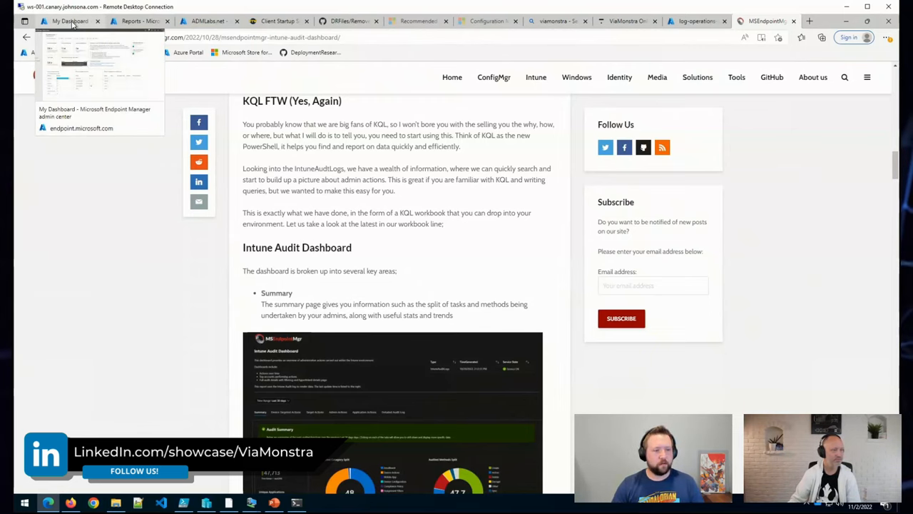
- Scroll past the Summary screenshots to the Target Actions bullet
scroll(down, 3)
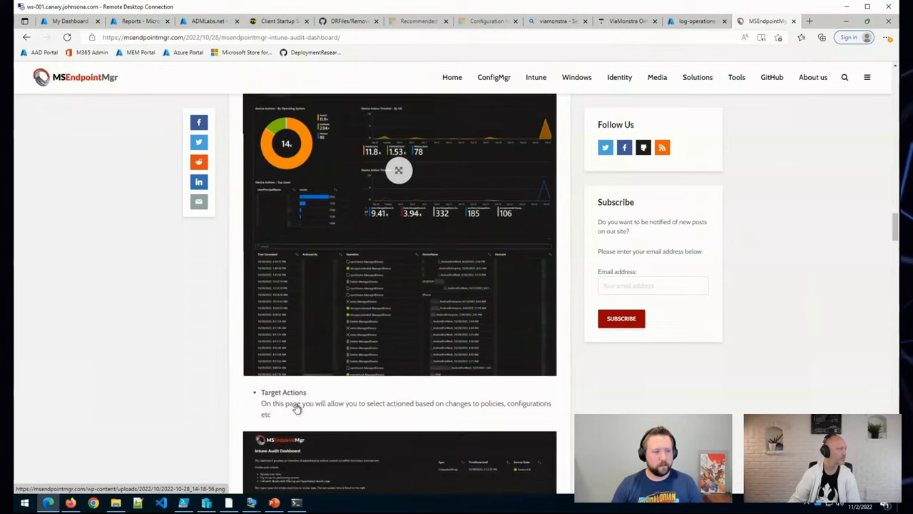
scroll(down, 3)
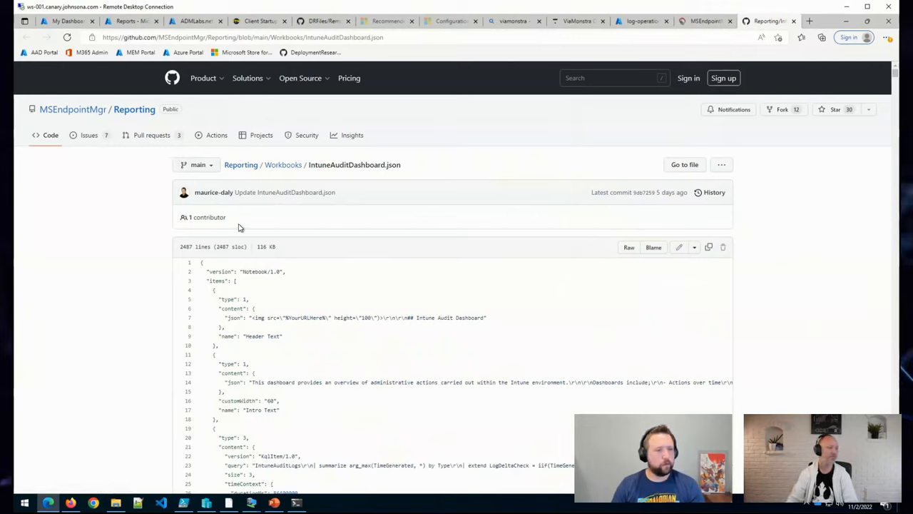
mouse_move(192, 197)
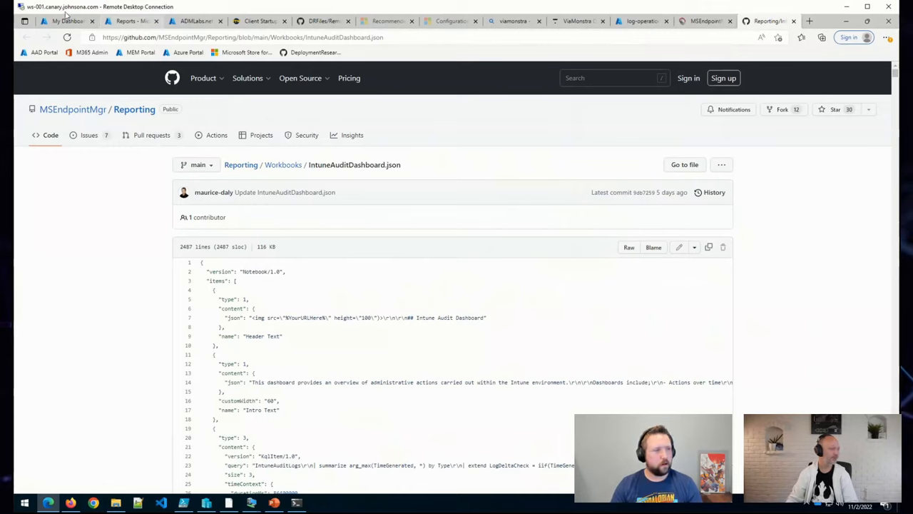
mouse_move(64, 22)
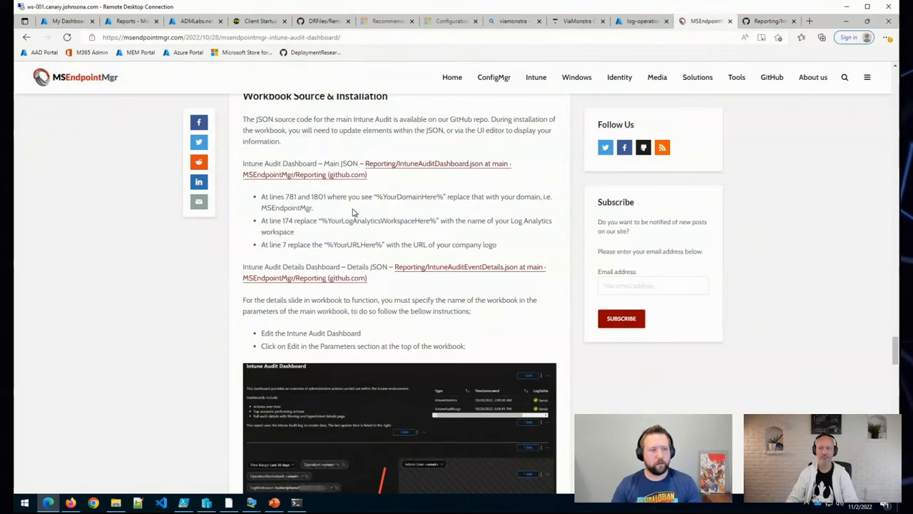
mouse_move(378, 208)
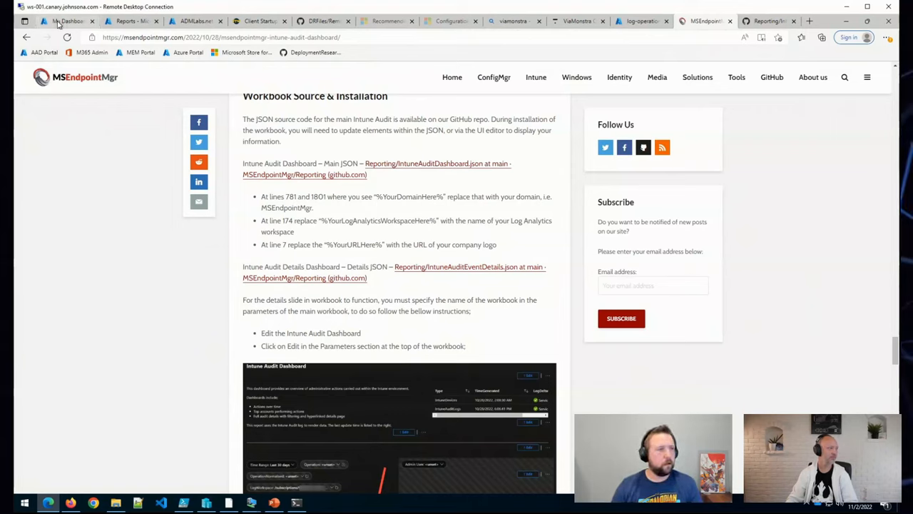
- Open the Intune Audit Dashboard workbook from Reports > Workbooks in the admin center
click(69, 21)
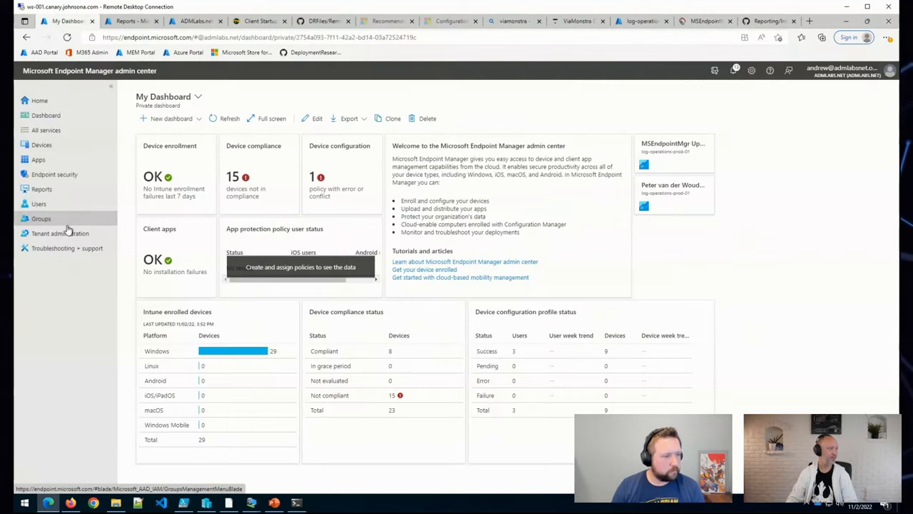
click(41, 189)
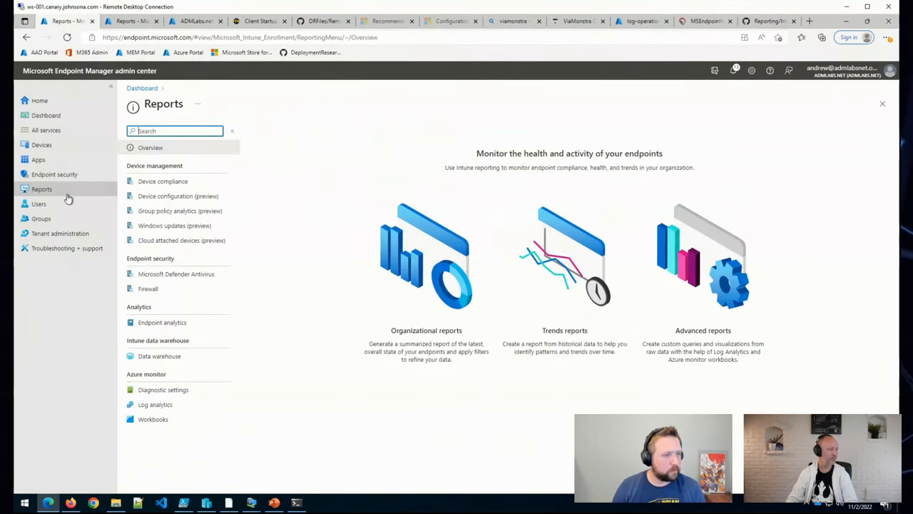
click(152, 419)
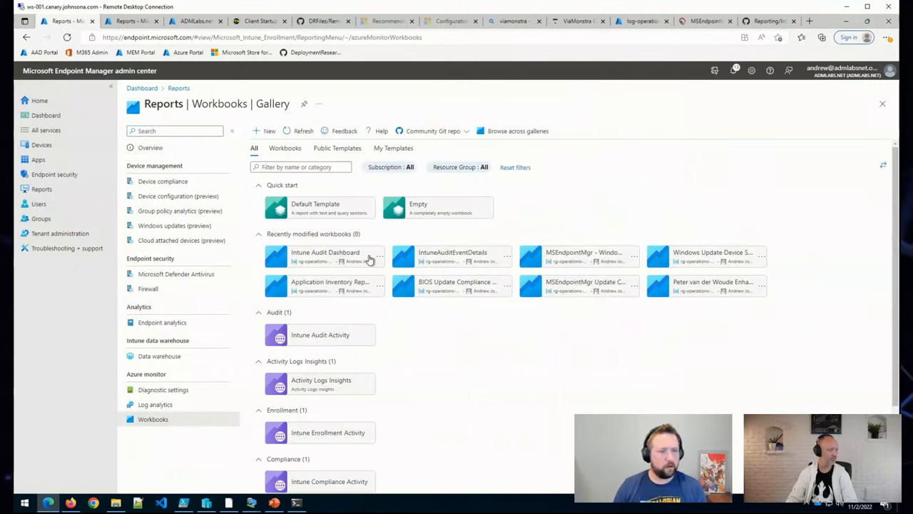
click(325, 257)
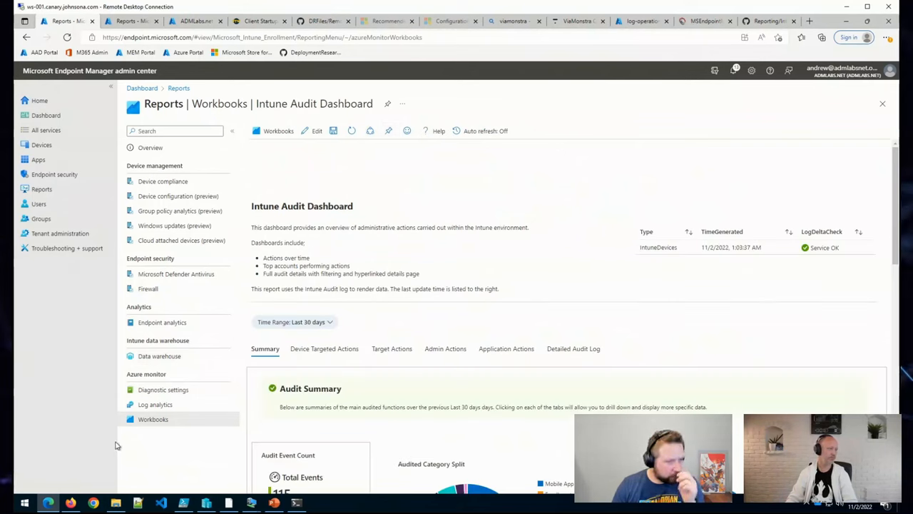
mouse_move(120, 339)
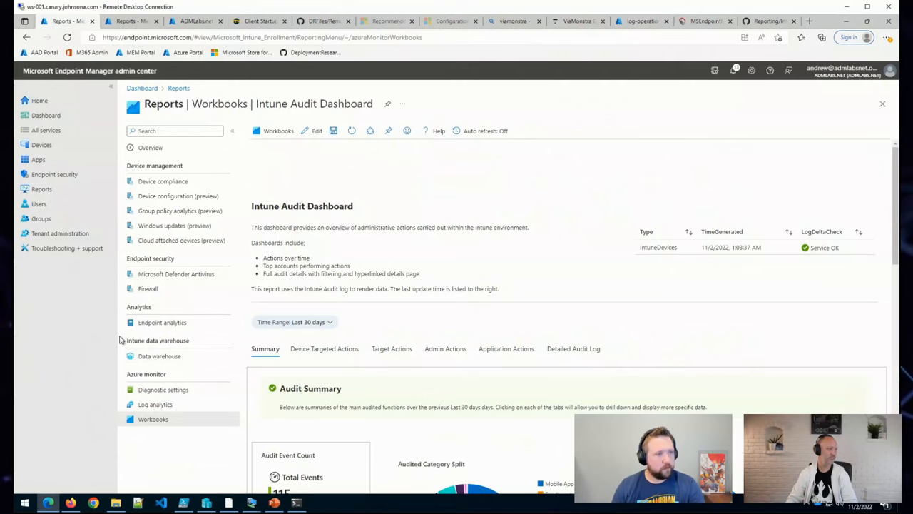
mouse_move(154, 405)
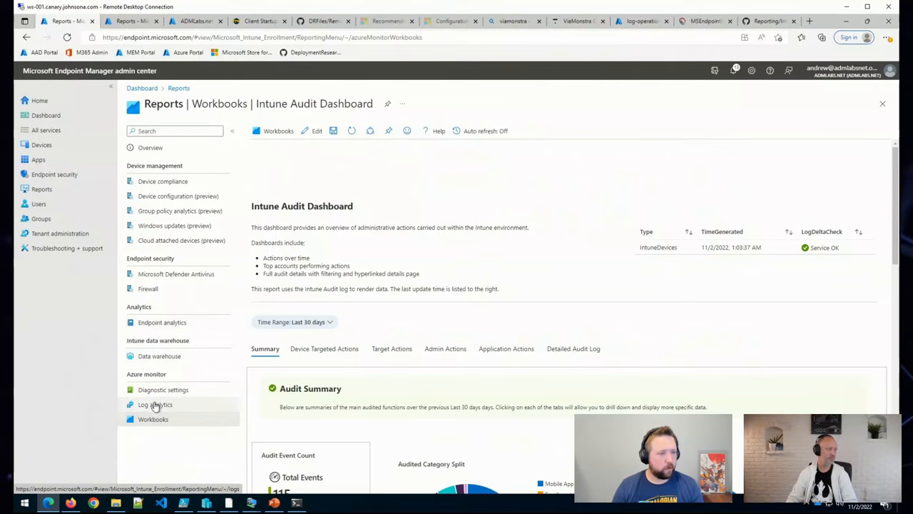
scroll(down, 3)
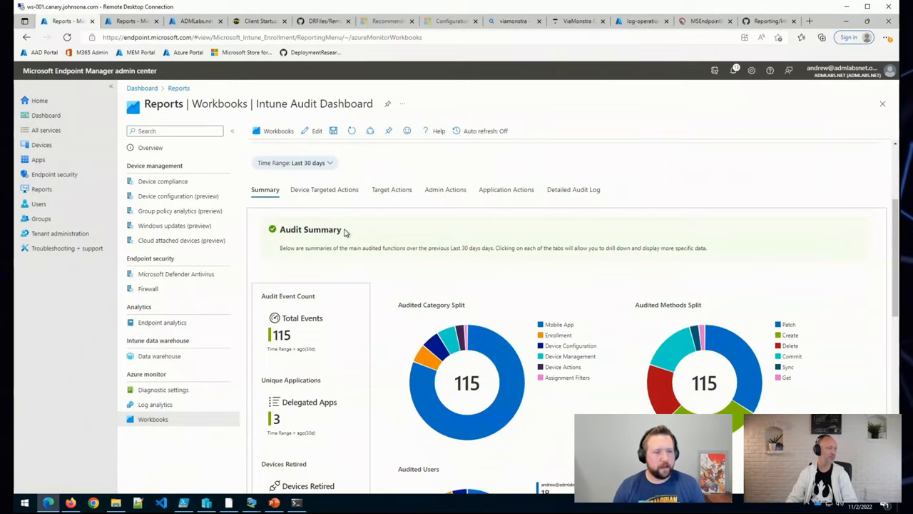
scroll(down, 3)
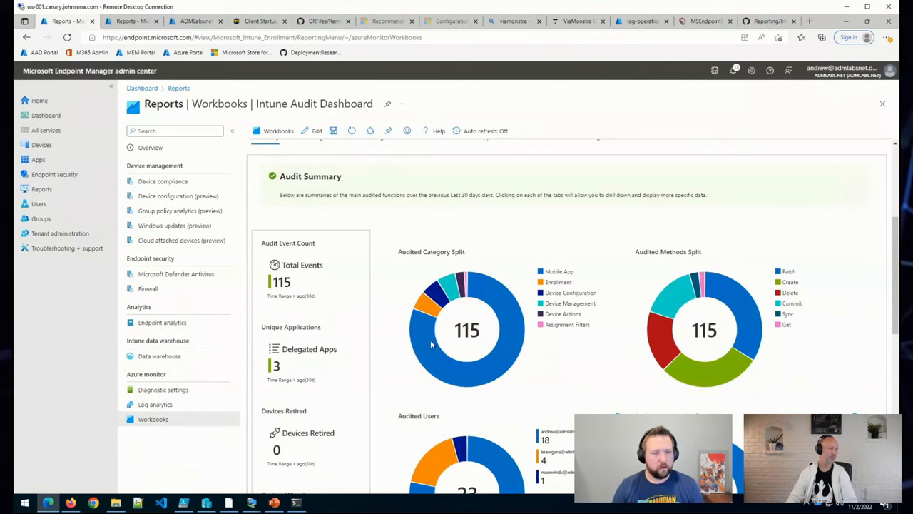
mouse_move(778, 362)
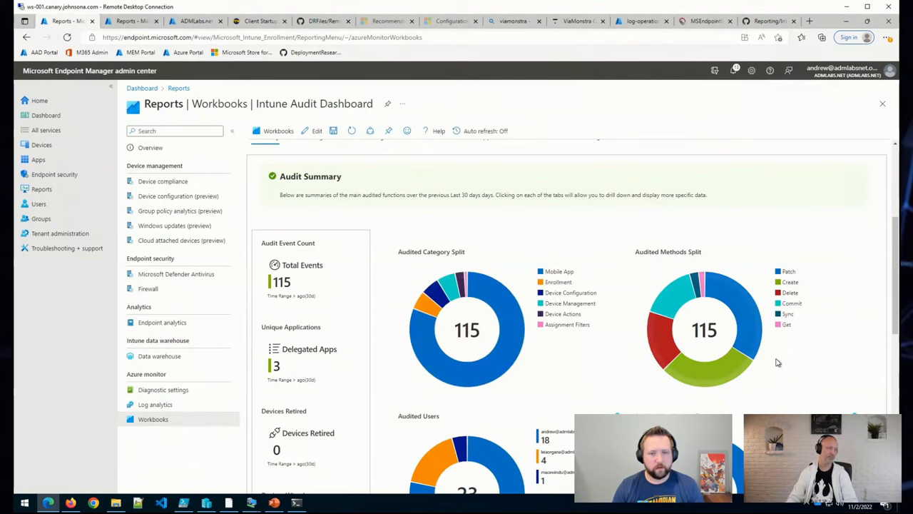
scroll(down, 3)
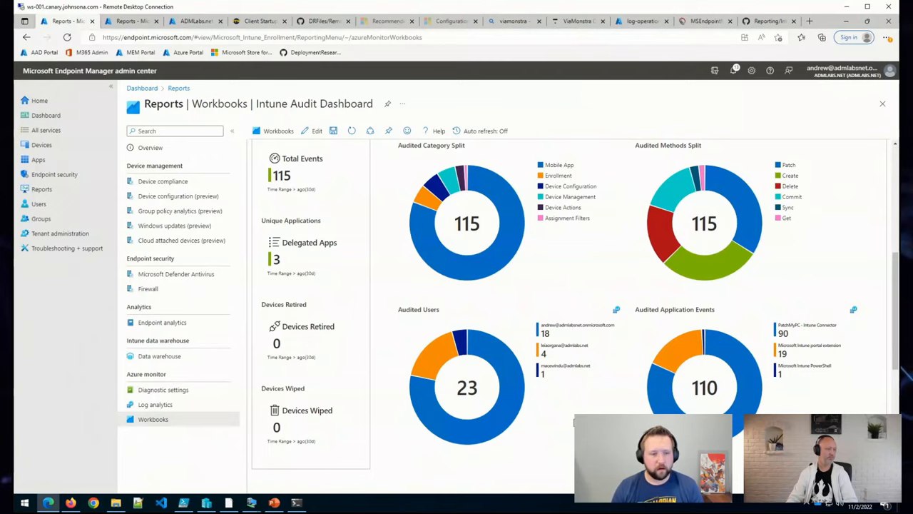
scroll(down, 3)
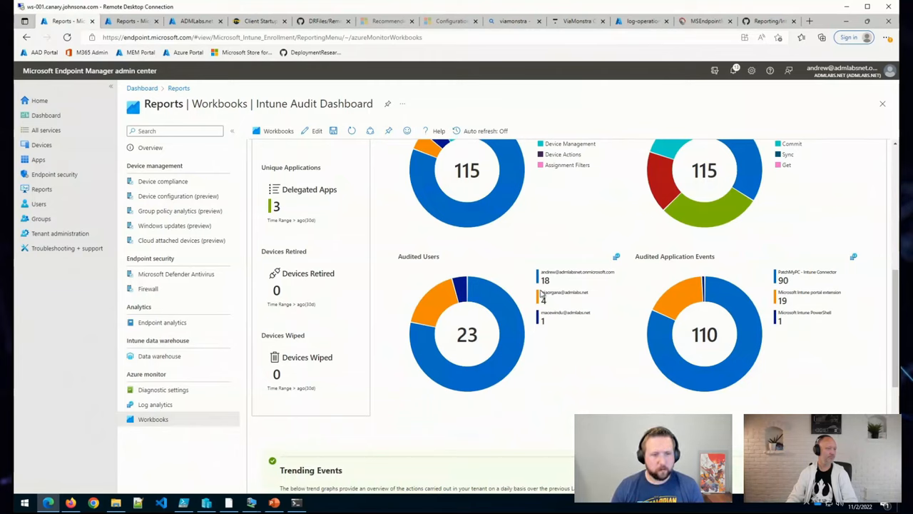
mouse_move(545, 298)
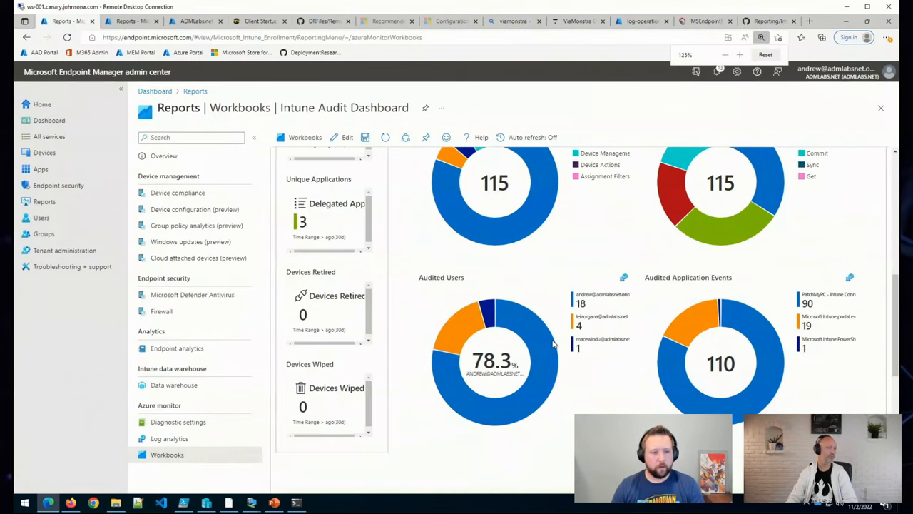
click(725, 54)
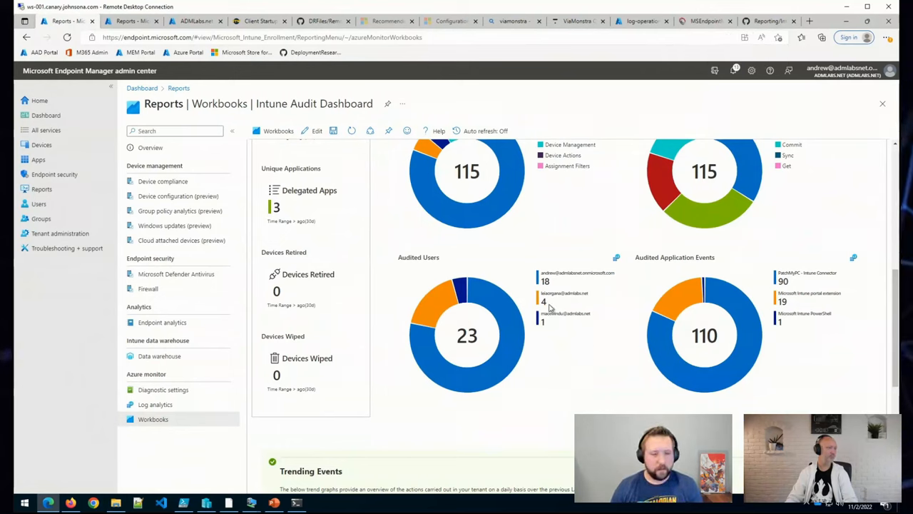
scroll(down, 3)
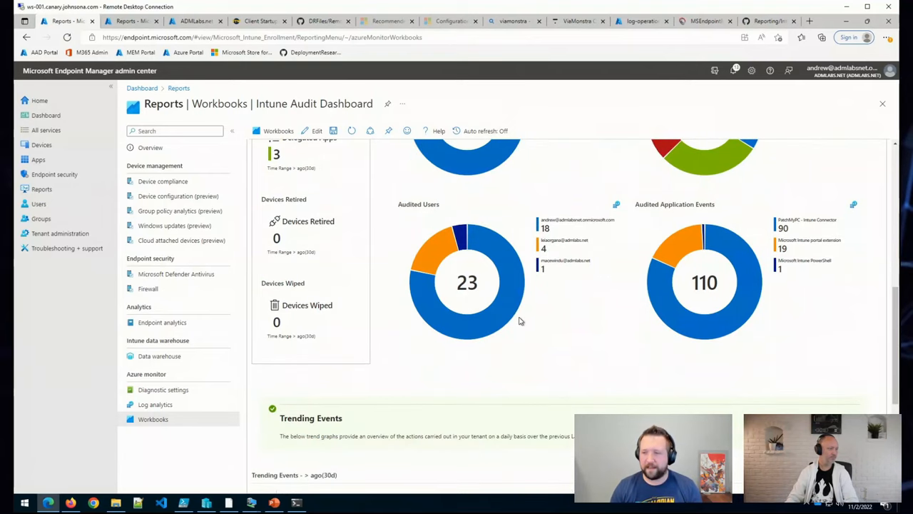
mouse_move(479, 321)
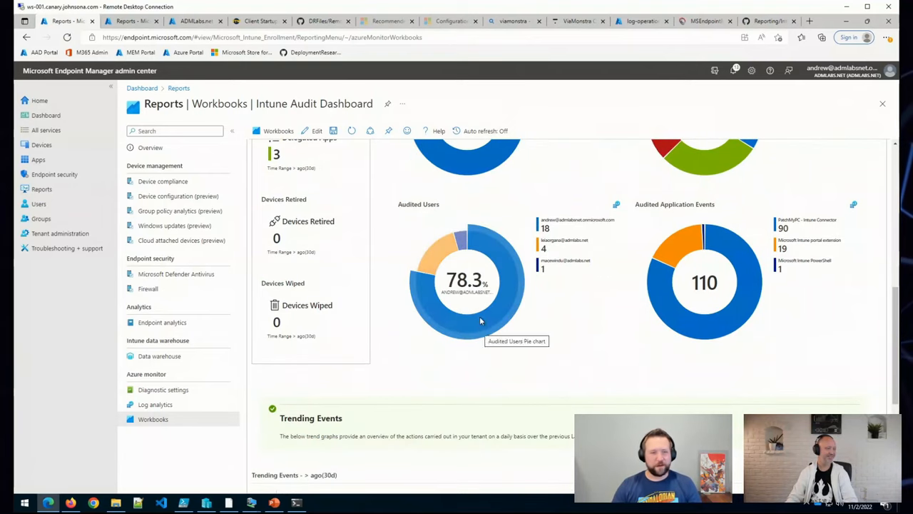
scroll(down, 3)
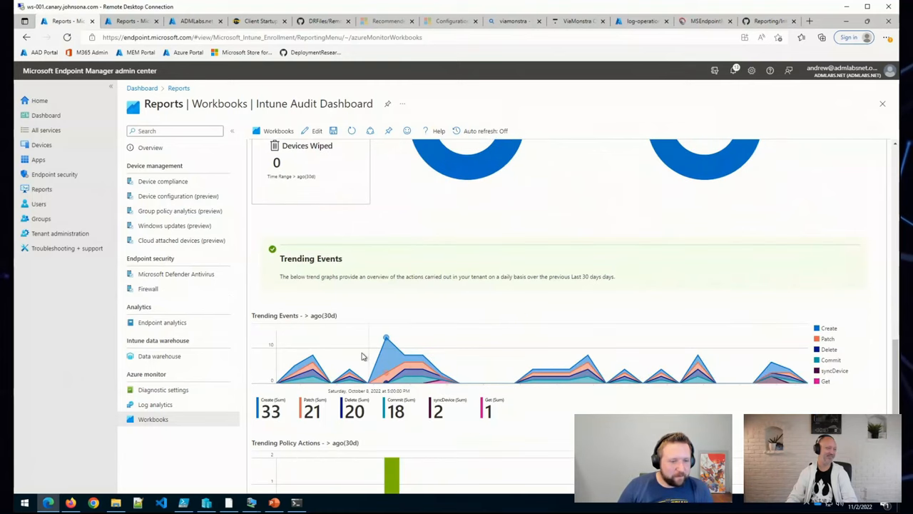
scroll(down, 3)
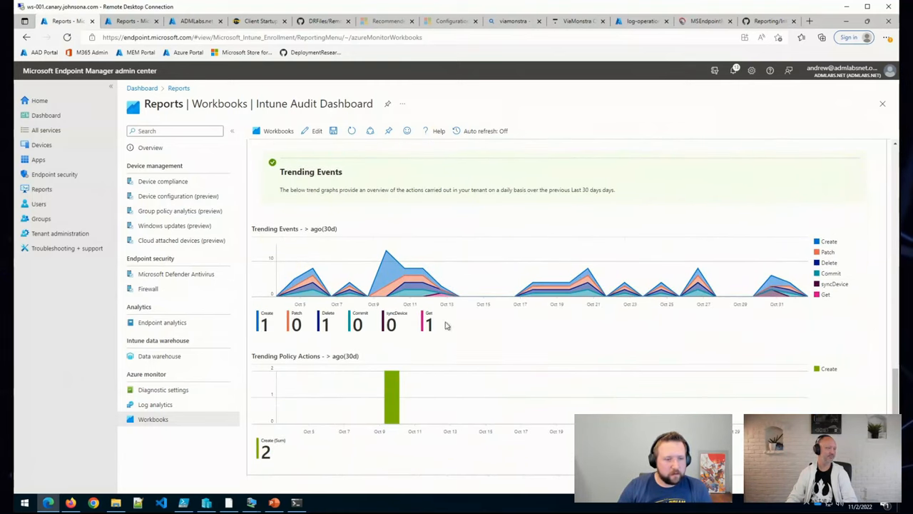
scroll(up, 3)
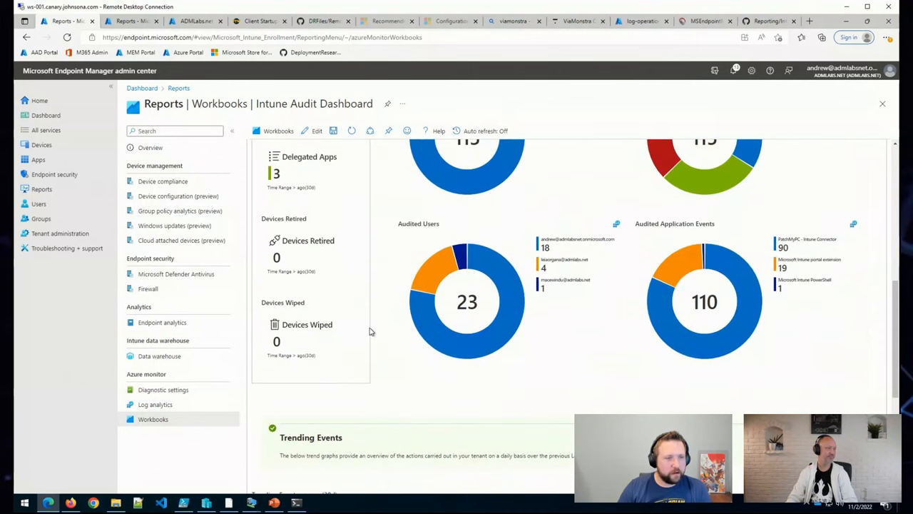
- Set the dashboard Time Range to Last 90 days, raising total events to 326
scroll(up, 3)
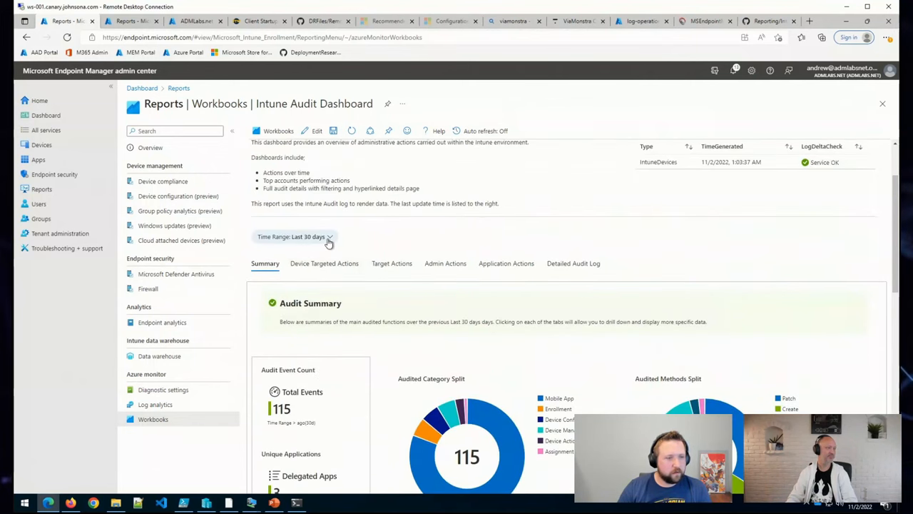
click(319, 233)
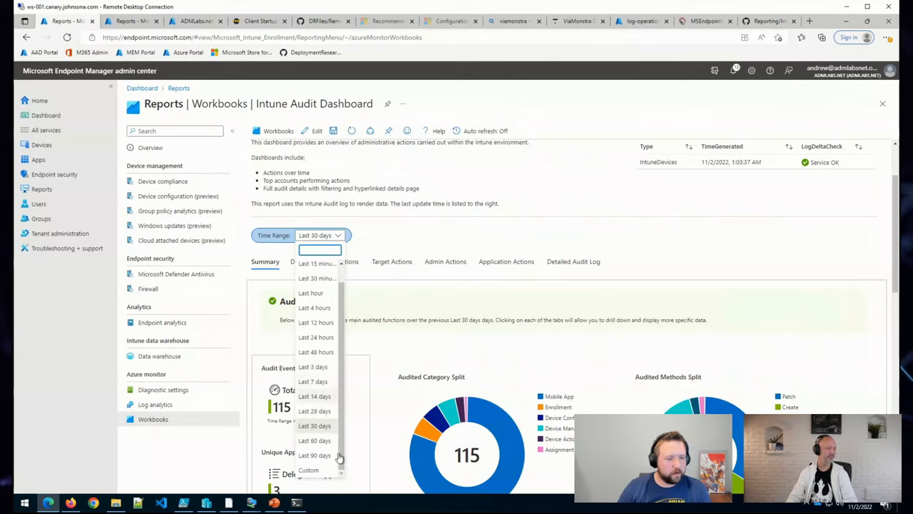
click(314, 455)
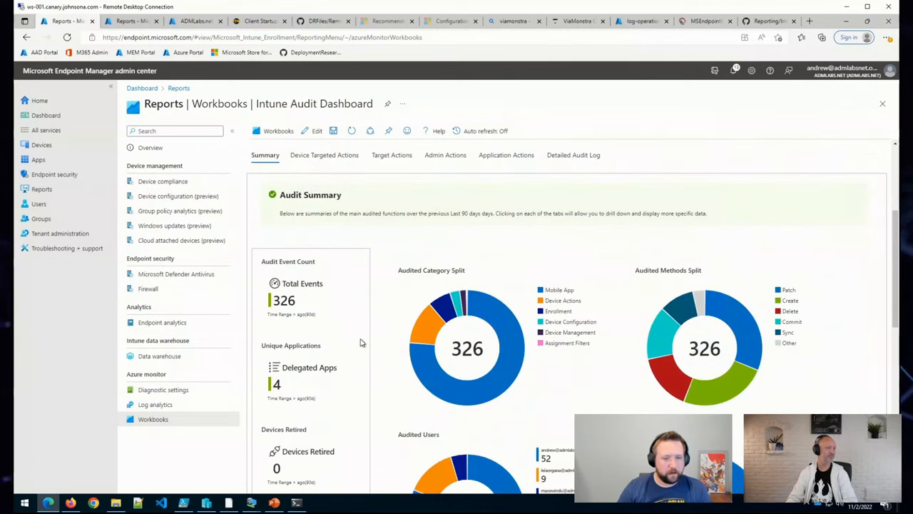
scroll(down, 3)
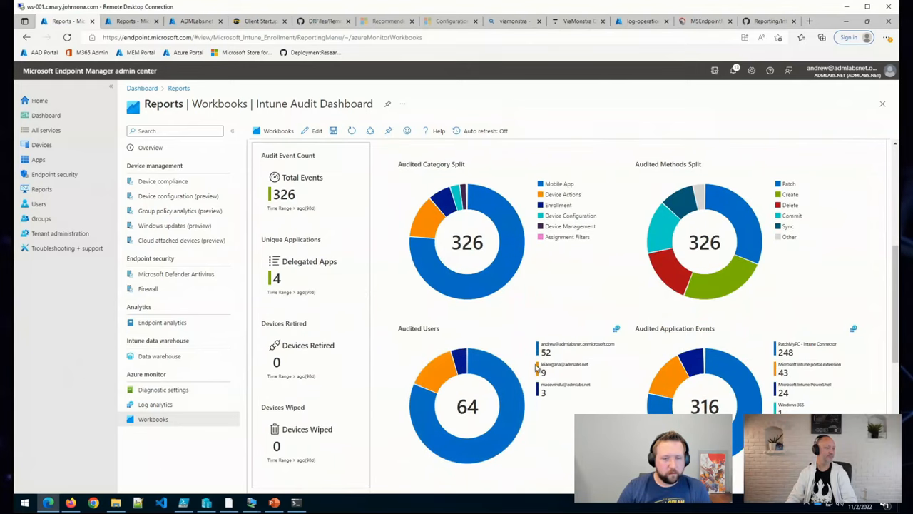
mouse_move(763, 397)
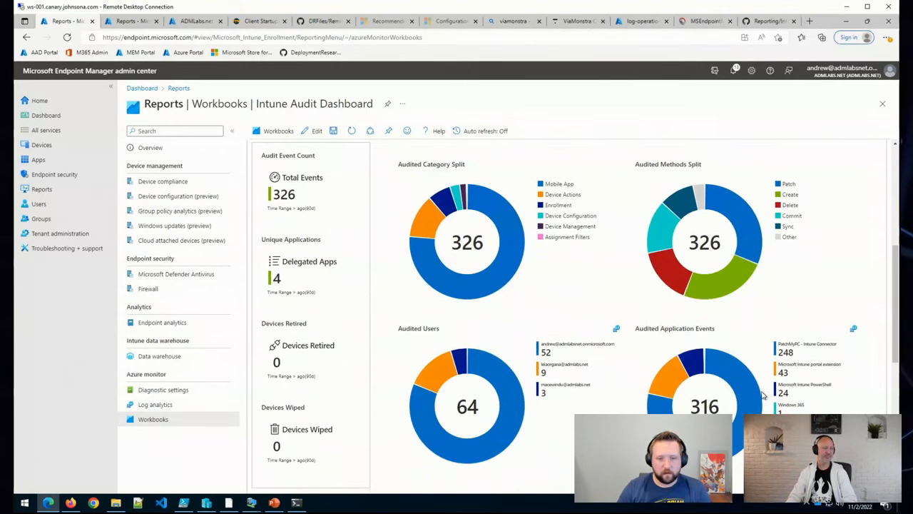
scroll(up, 3)
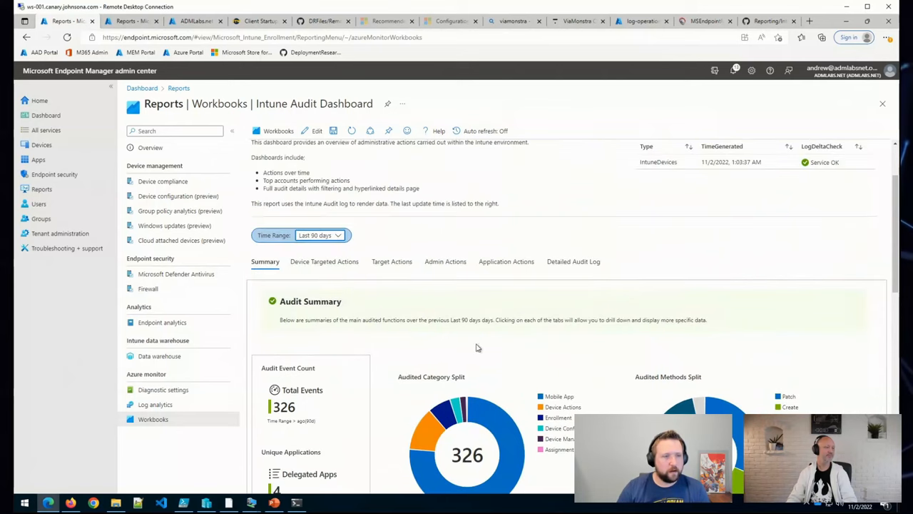
click(325, 261)
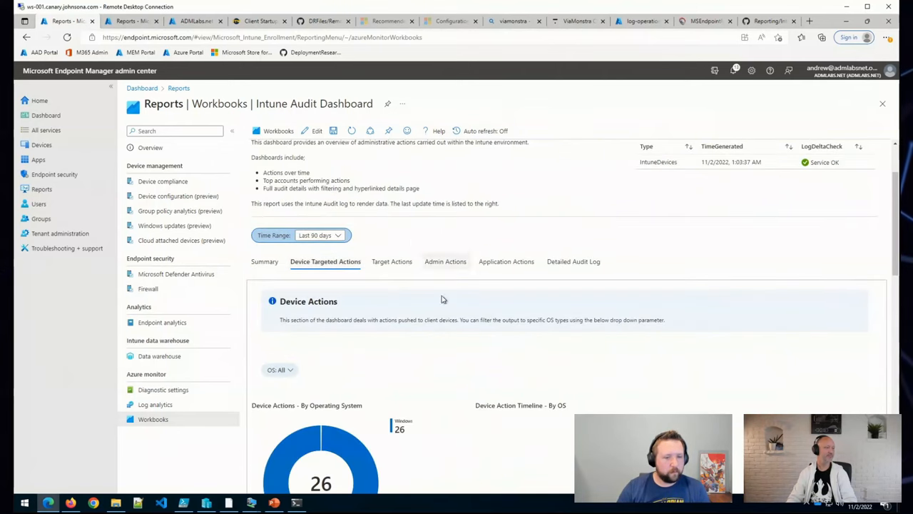
scroll(down, 3)
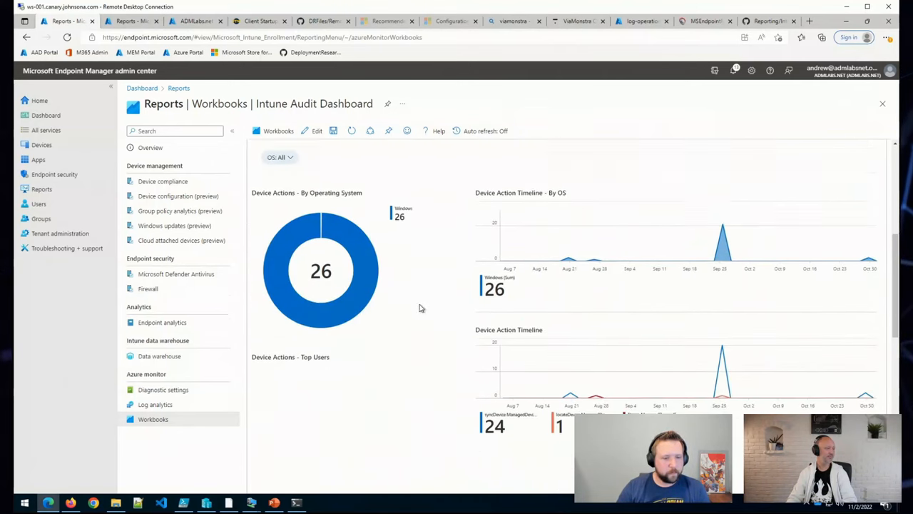
scroll(down, 3)
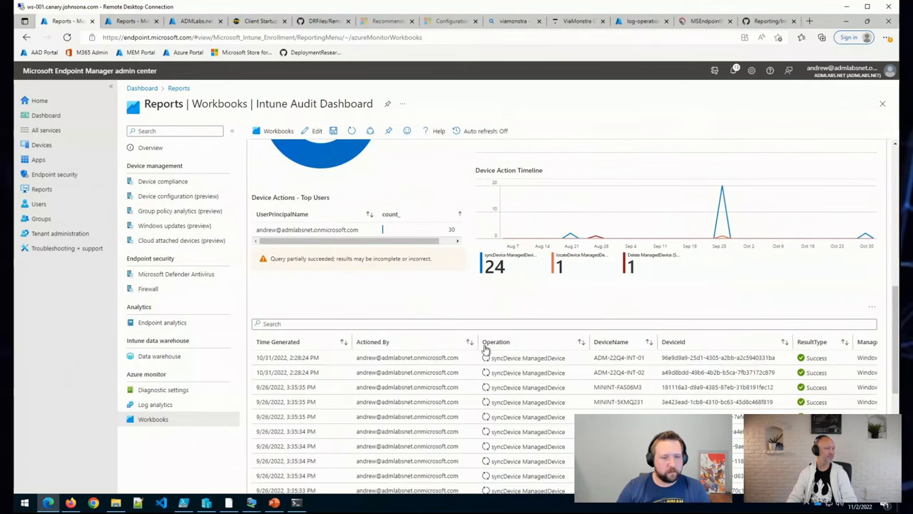
scroll(down, 3)
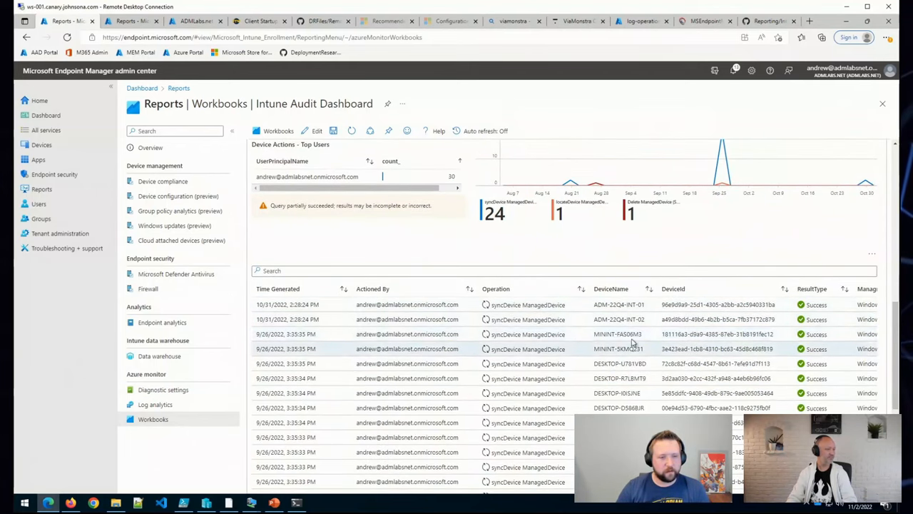
scroll(down, 3)
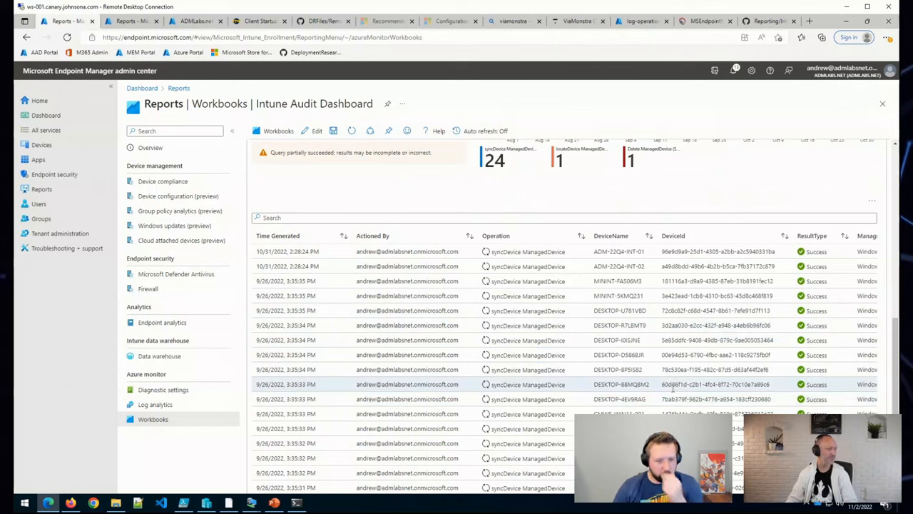
mouse_move(351, 279)
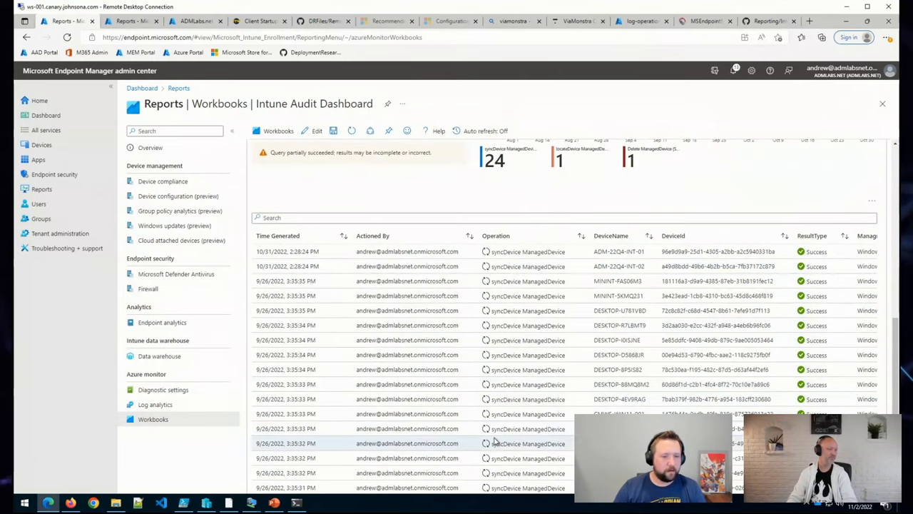
scroll(down, 3)
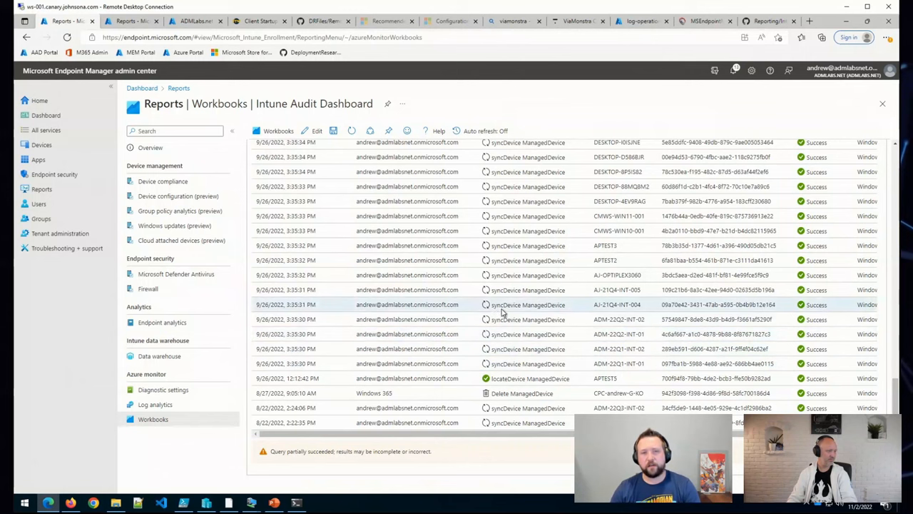
scroll(up, 3)
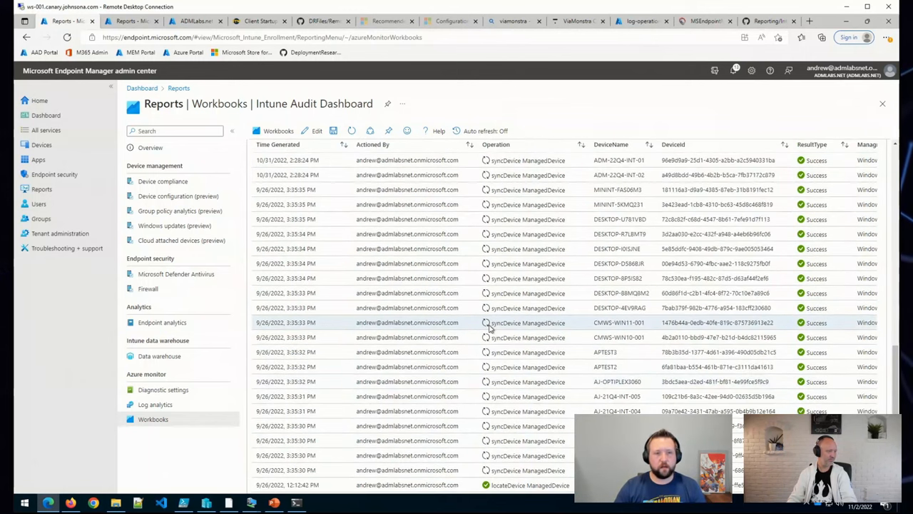
click(326, 277)
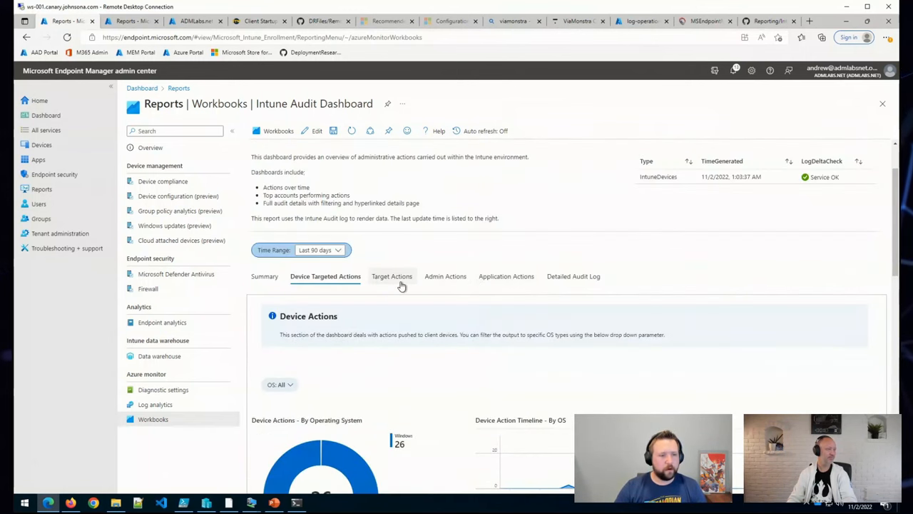
- On Target Actions, filter Target to syncDevice and review its 25 events
click(391, 277)
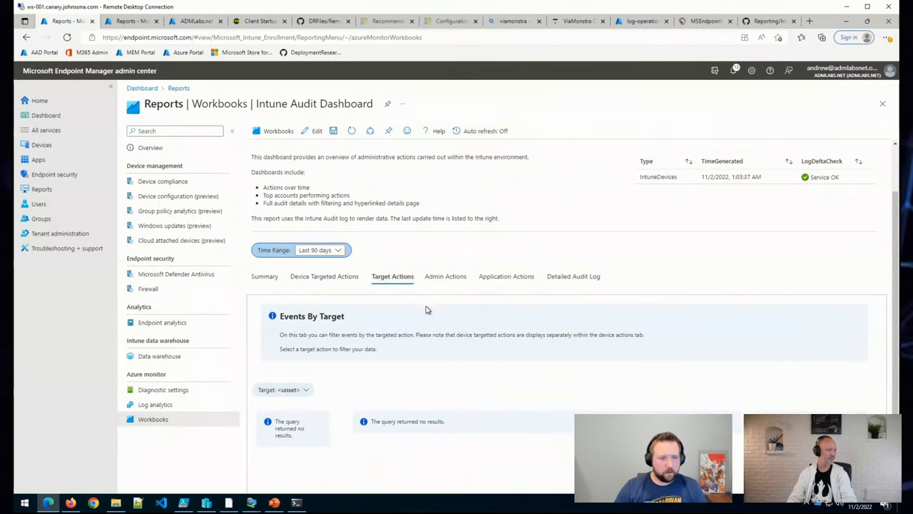
scroll(down, 3)
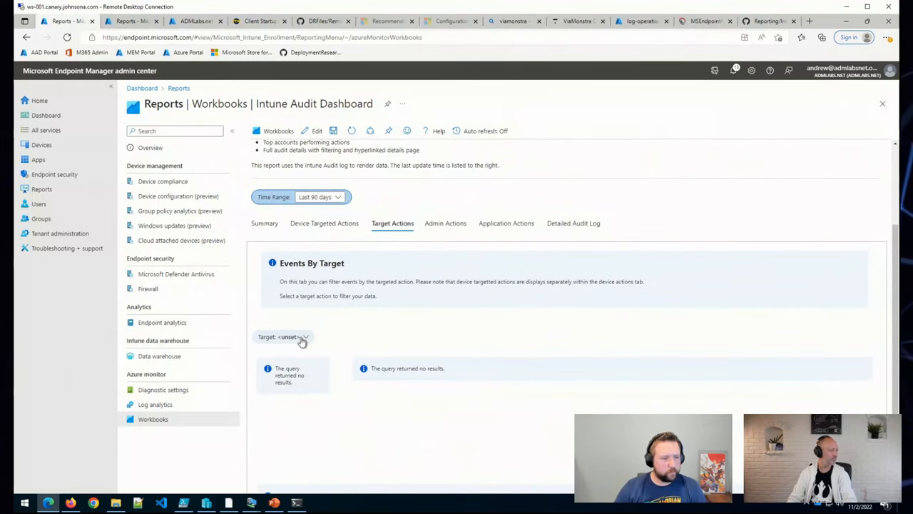
click(292, 337)
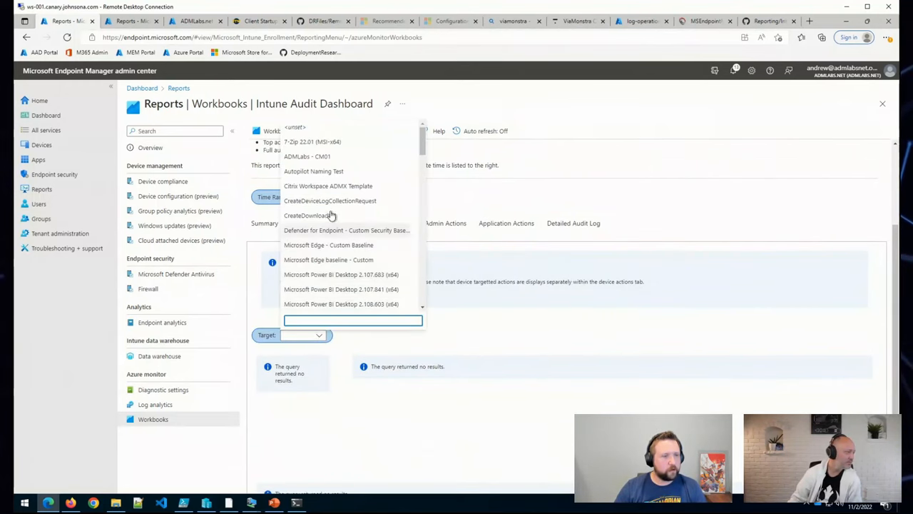
mouse_move(348, 186)
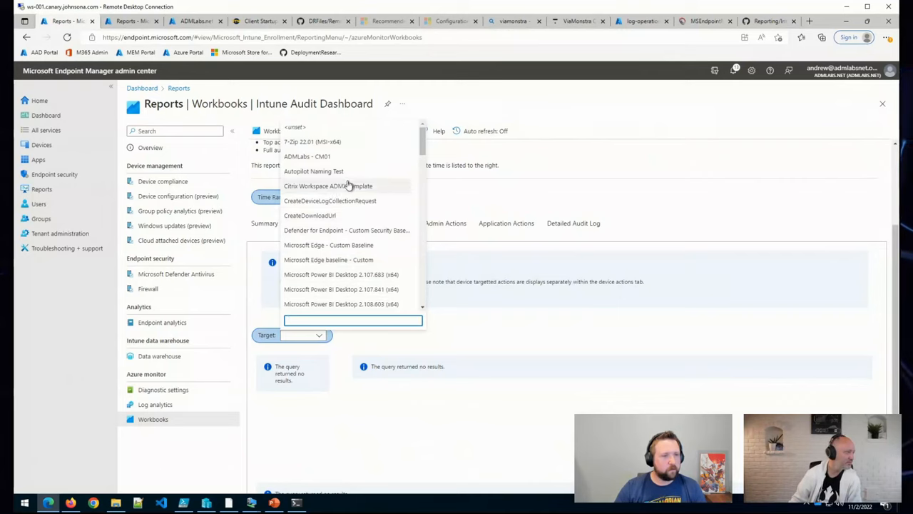
scroll(down, 3)
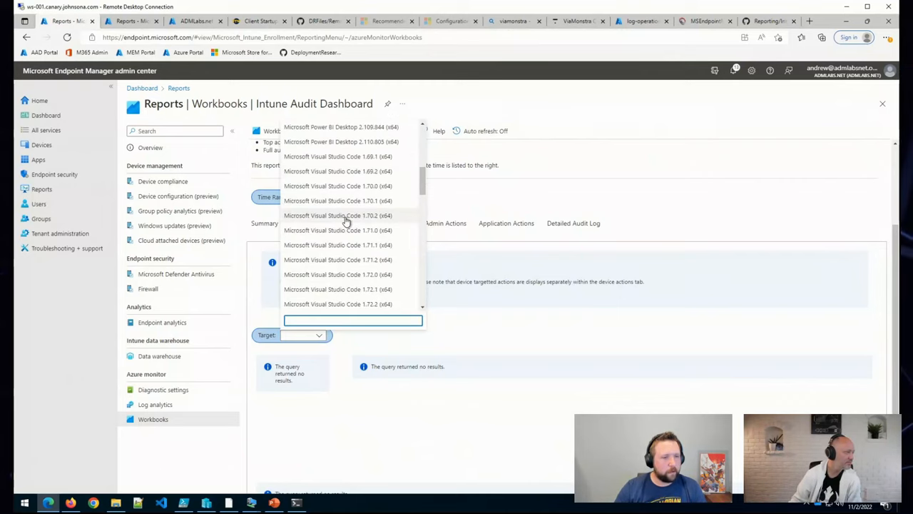
scroll(down, 3)
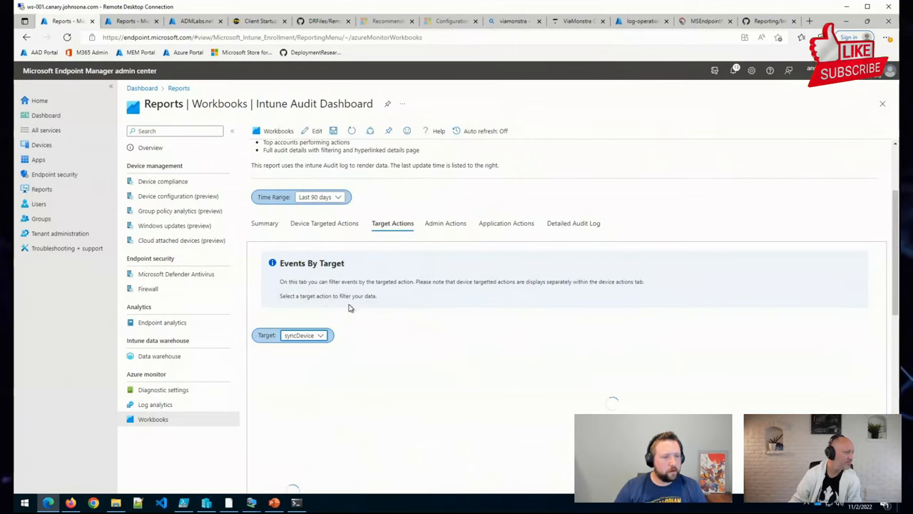
scroll(down, 3)
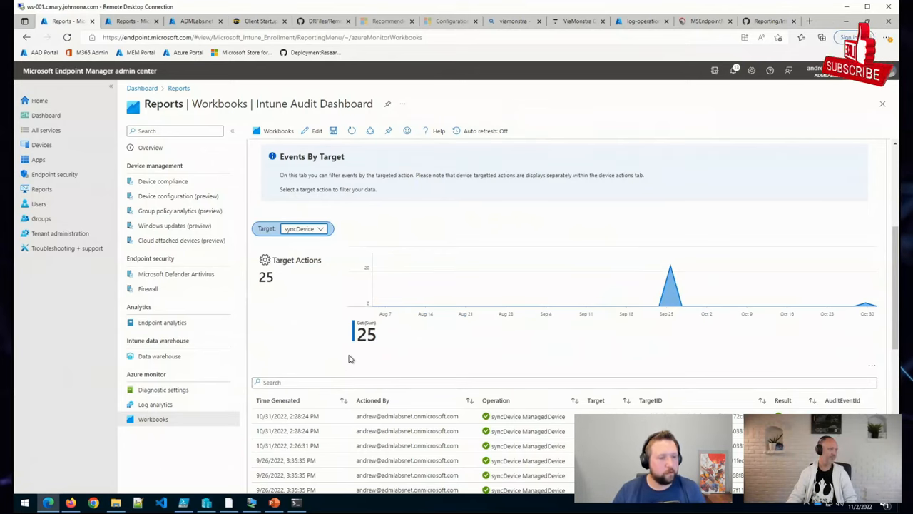
mouse_move(325, 376)
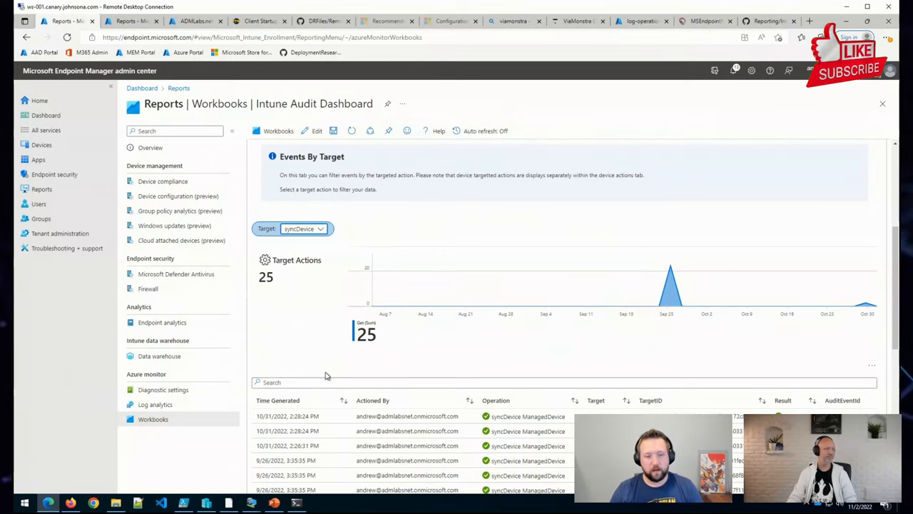
- Switch the dashboard to the Admin Actions view showing Events By Administrative Actions
scroll(up, 3)
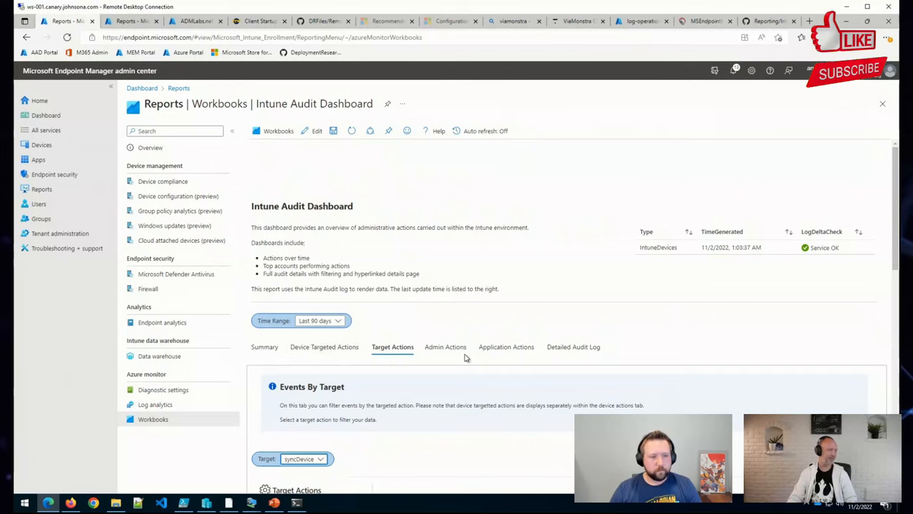
click(445, 347)
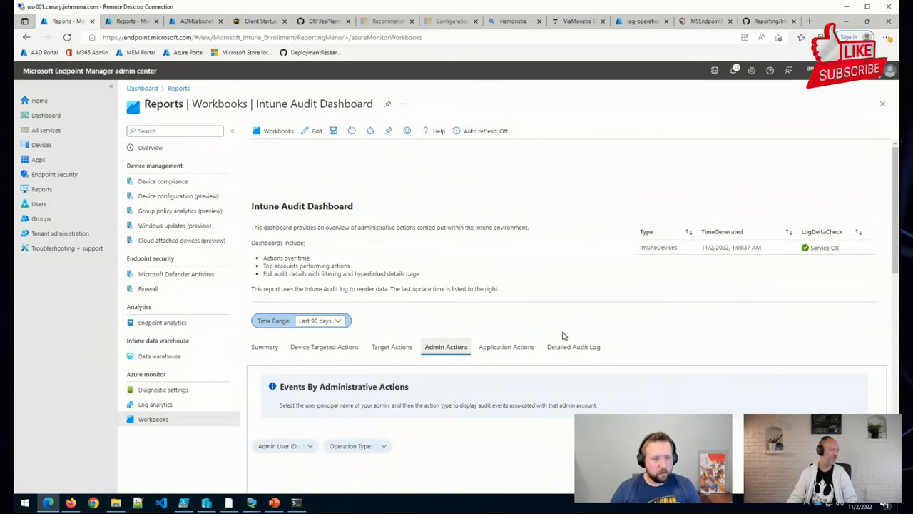
- Review the administrator's 52 audited User Actions, then move to the Application Actions view
scroll(down, 3)
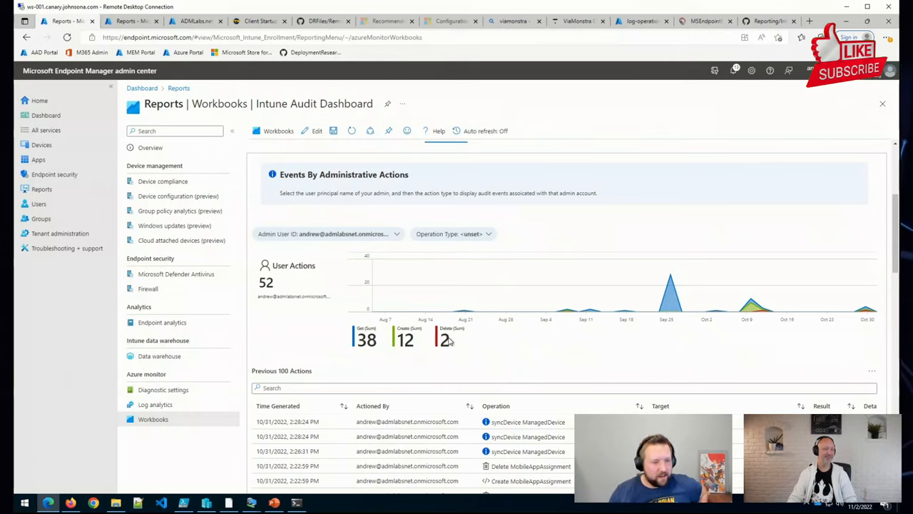
mouse_move(598, 343)
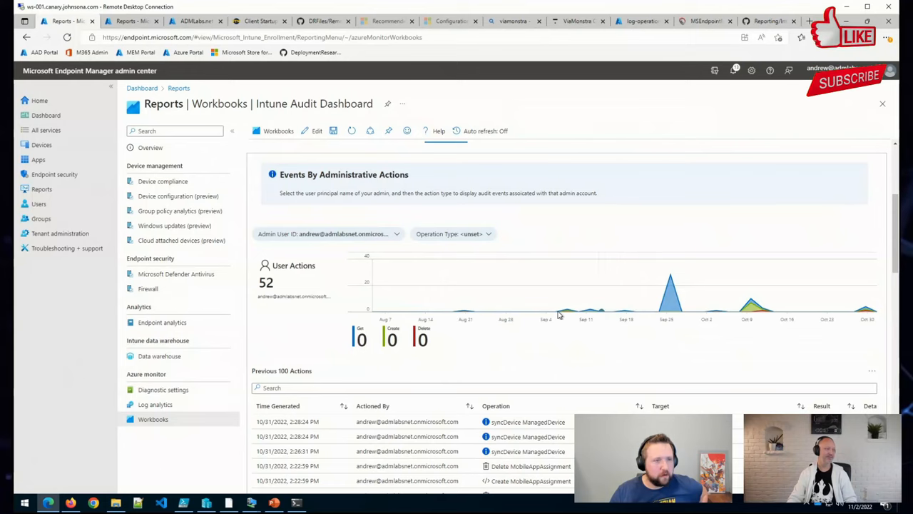
click(508, 347)
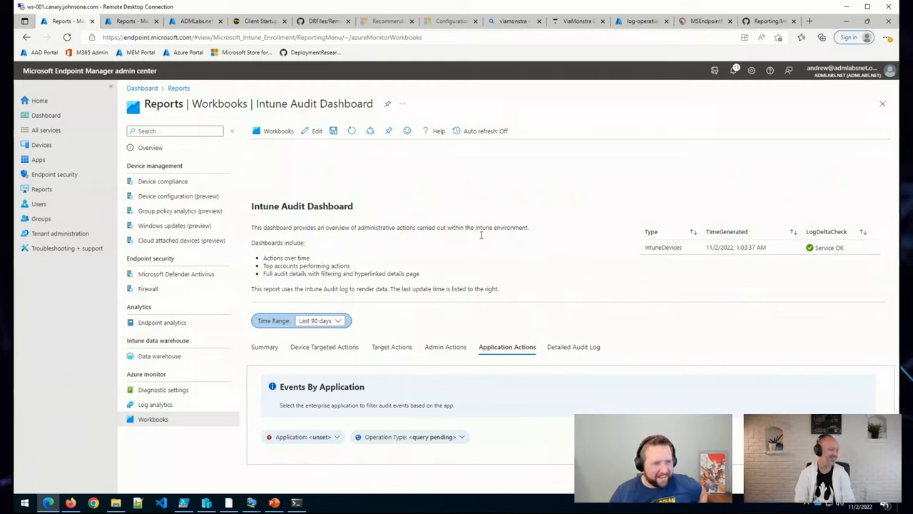
mouse_move(342, 441)
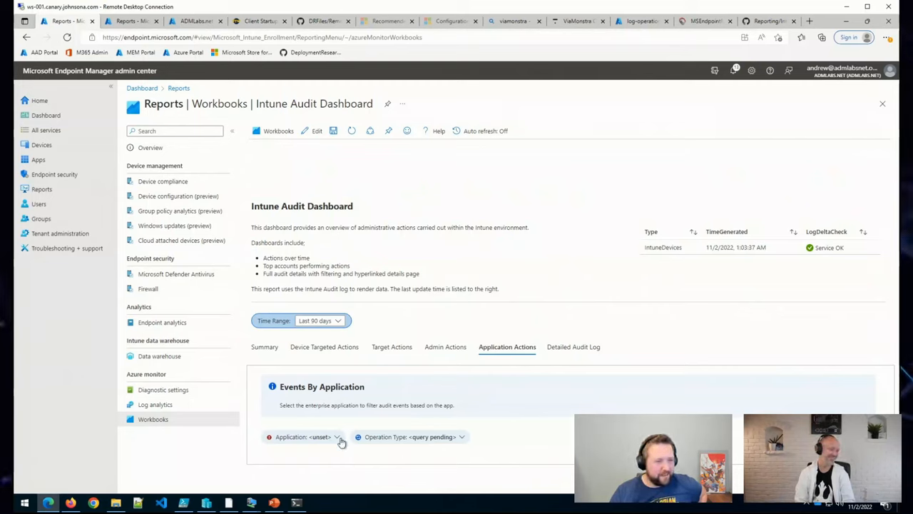
- Filter Events By Application to the administrator account, showing 52 app registration actions
click(335, 437)
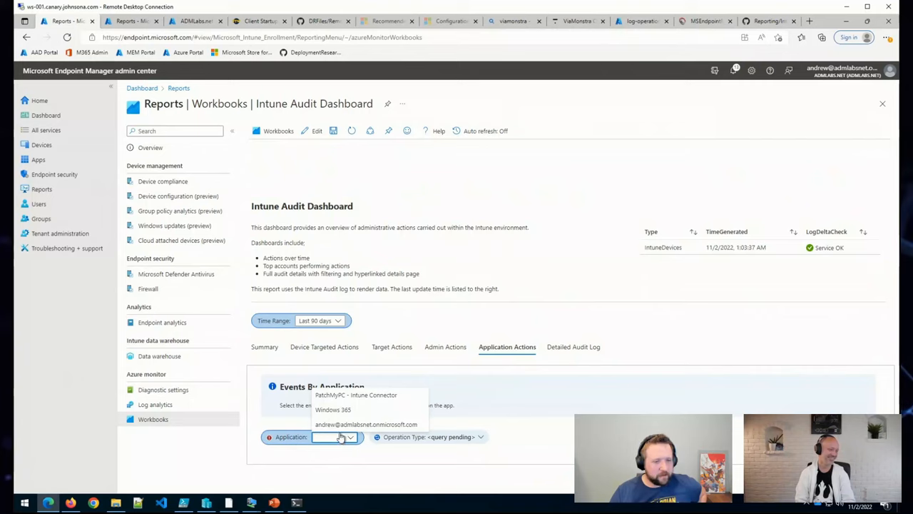
click(365, 423)
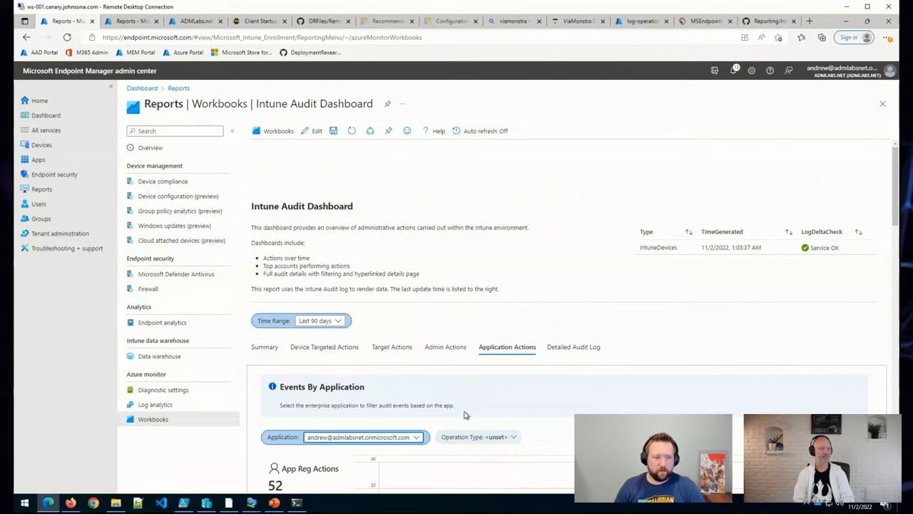
scroll(down, 3)
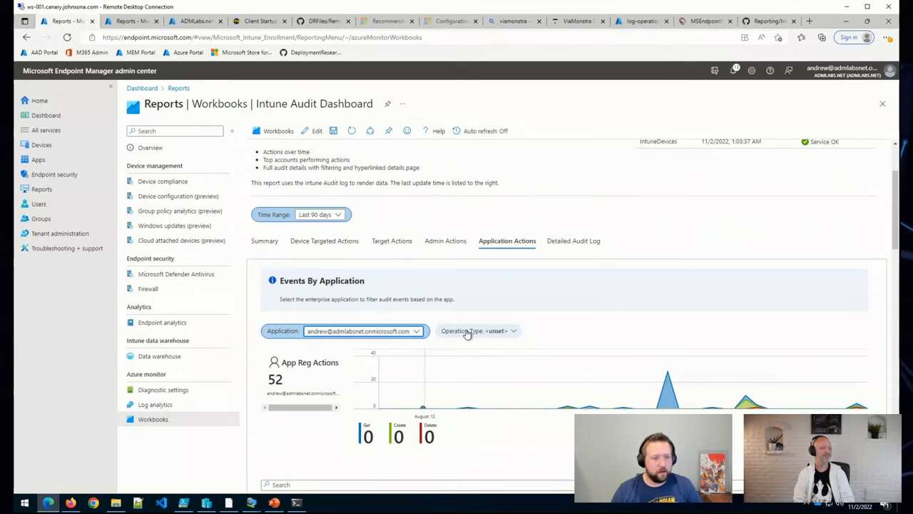
mouse_move(474, 331)
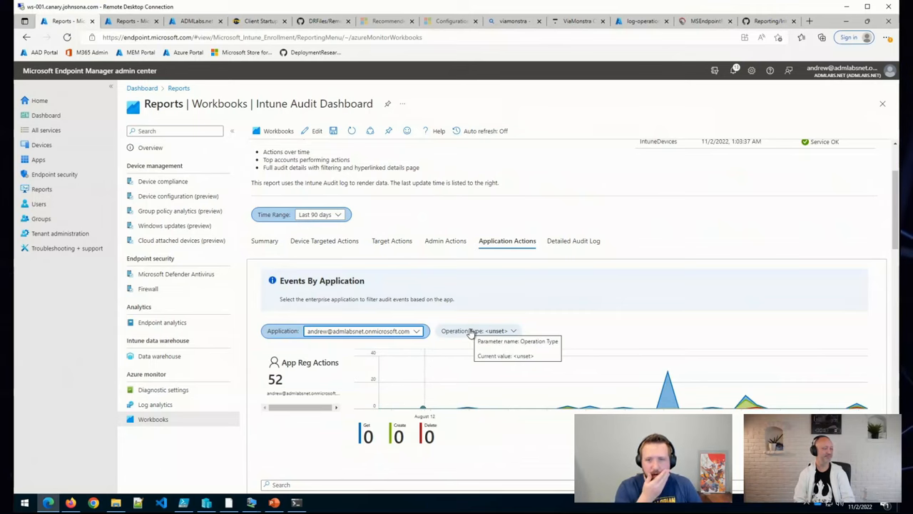